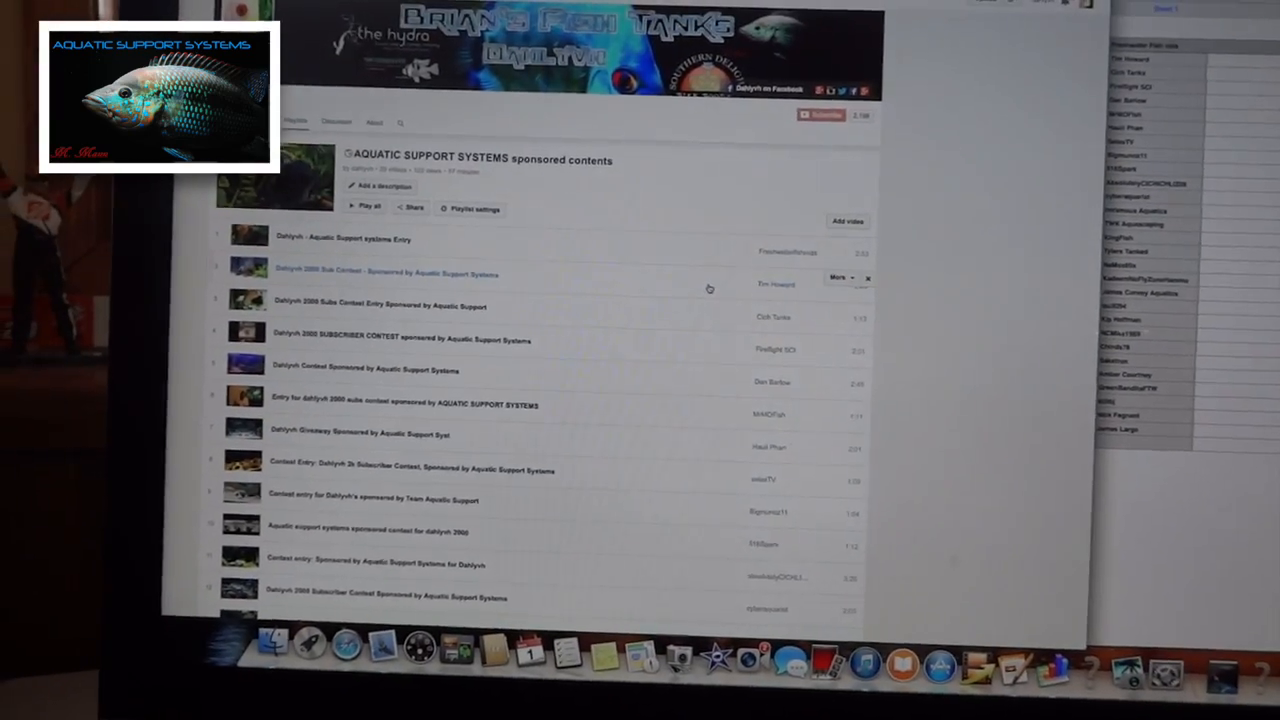
Step: Generate a random number in the 1 to 29 range to pick the first winner
scroll("down", 3)
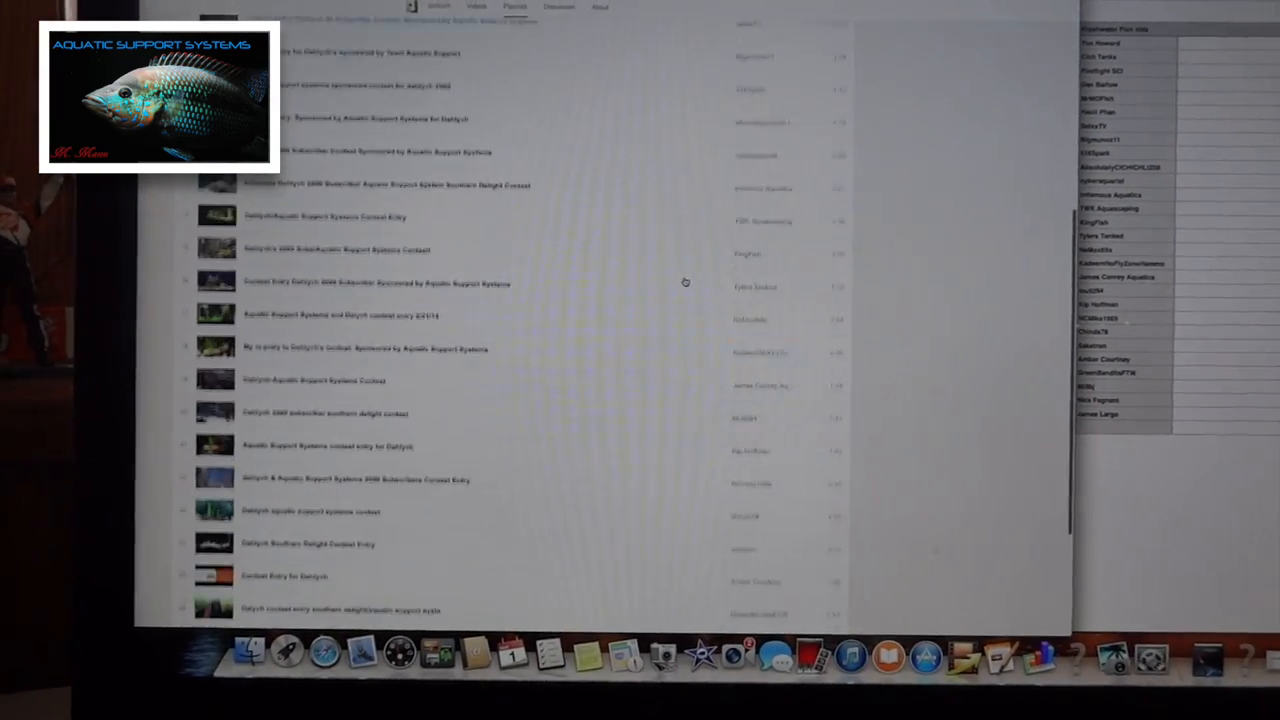
scroll("down", 3)
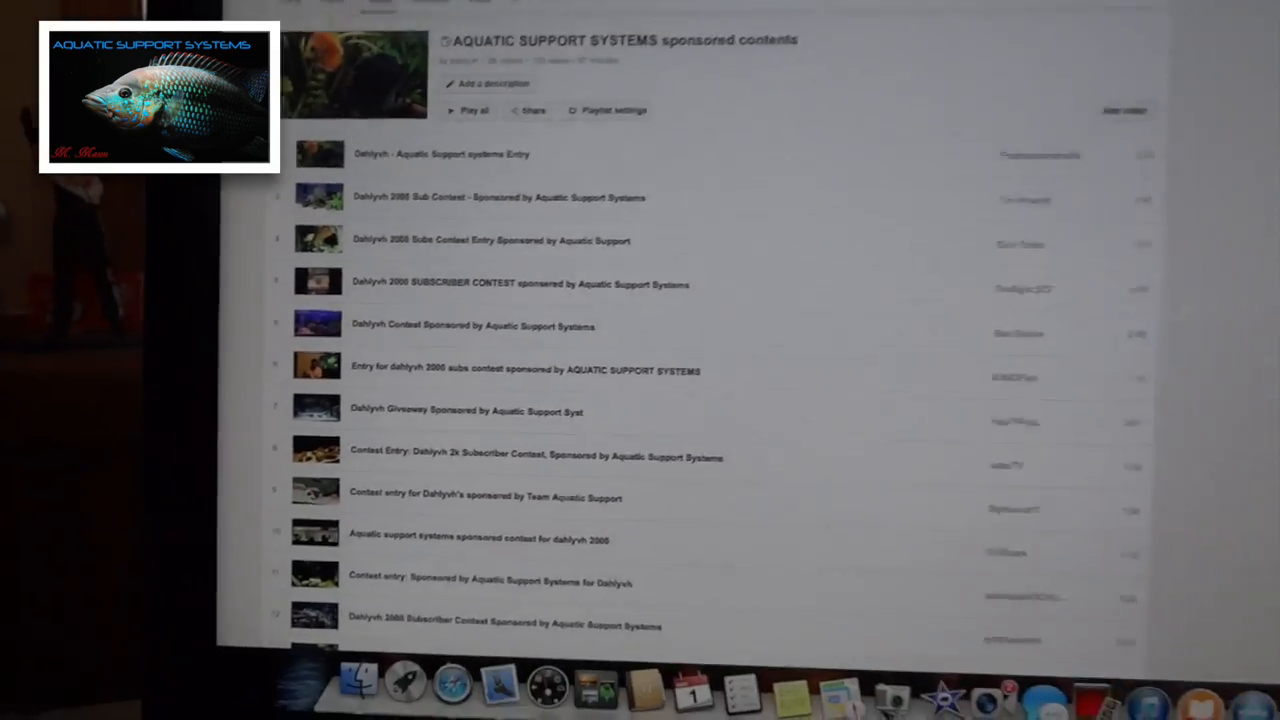
scroll("down", 3)
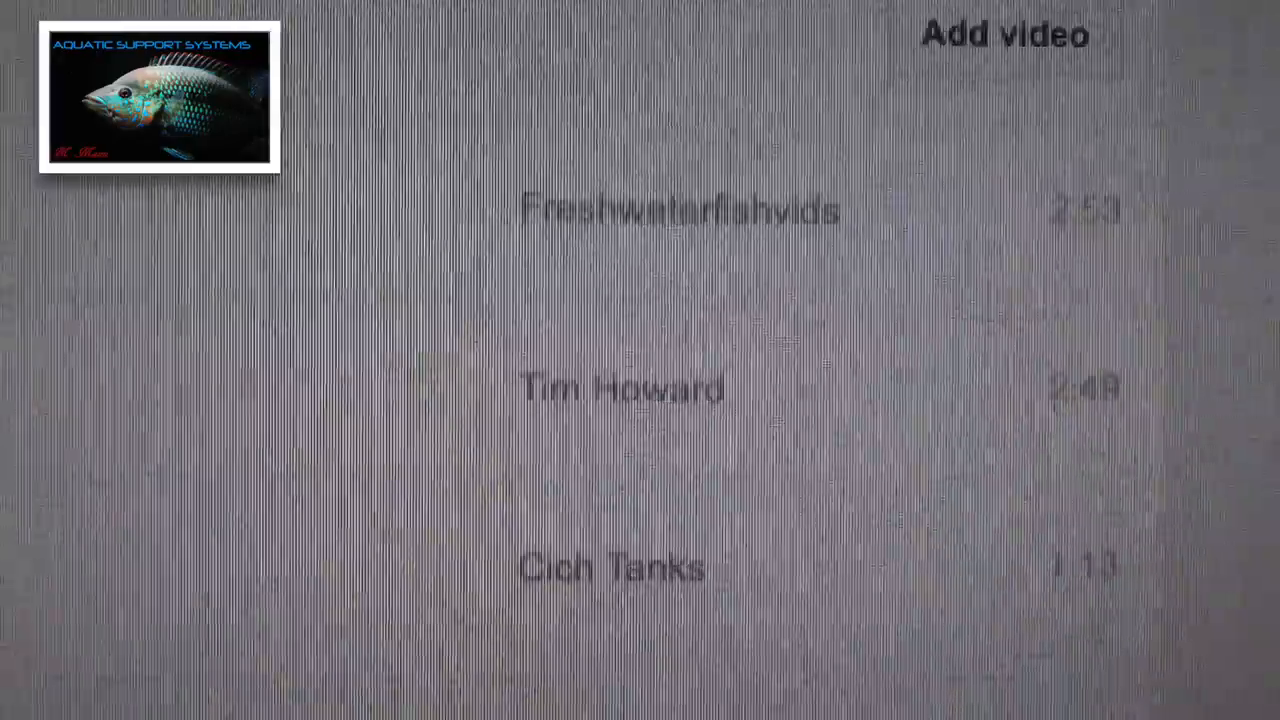
scroll("down", 3)
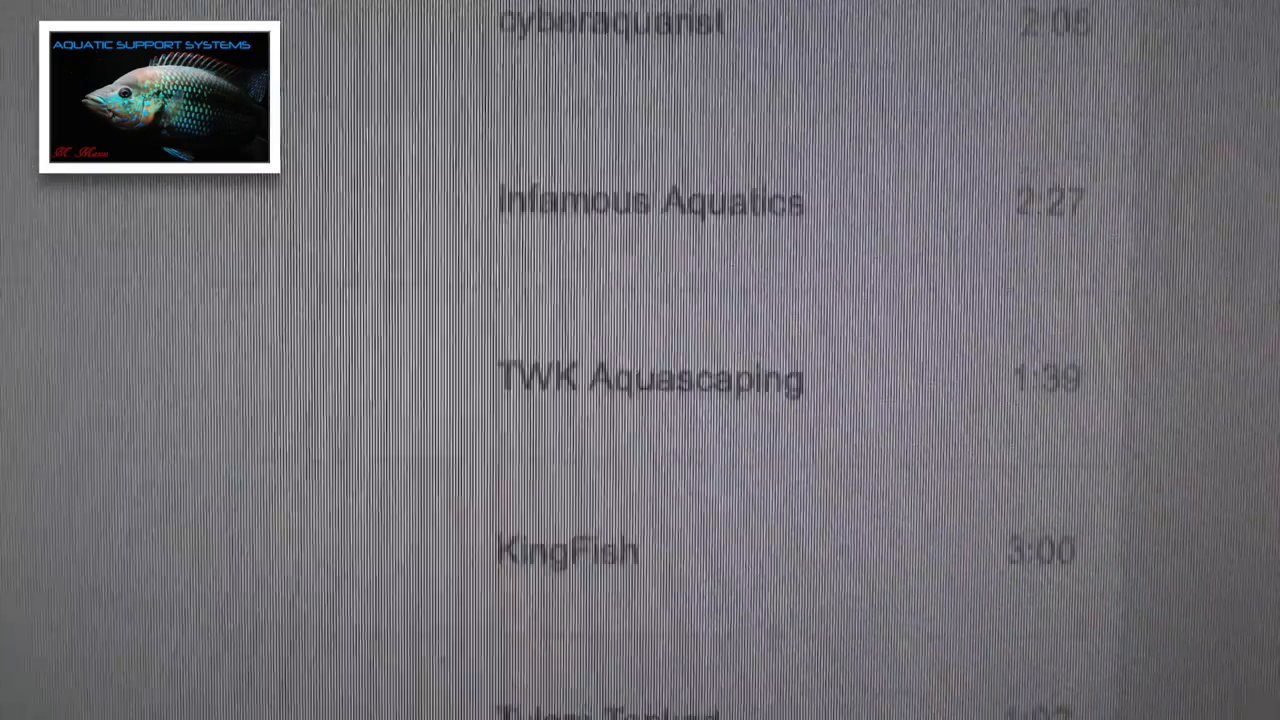
scroll("down", 3)
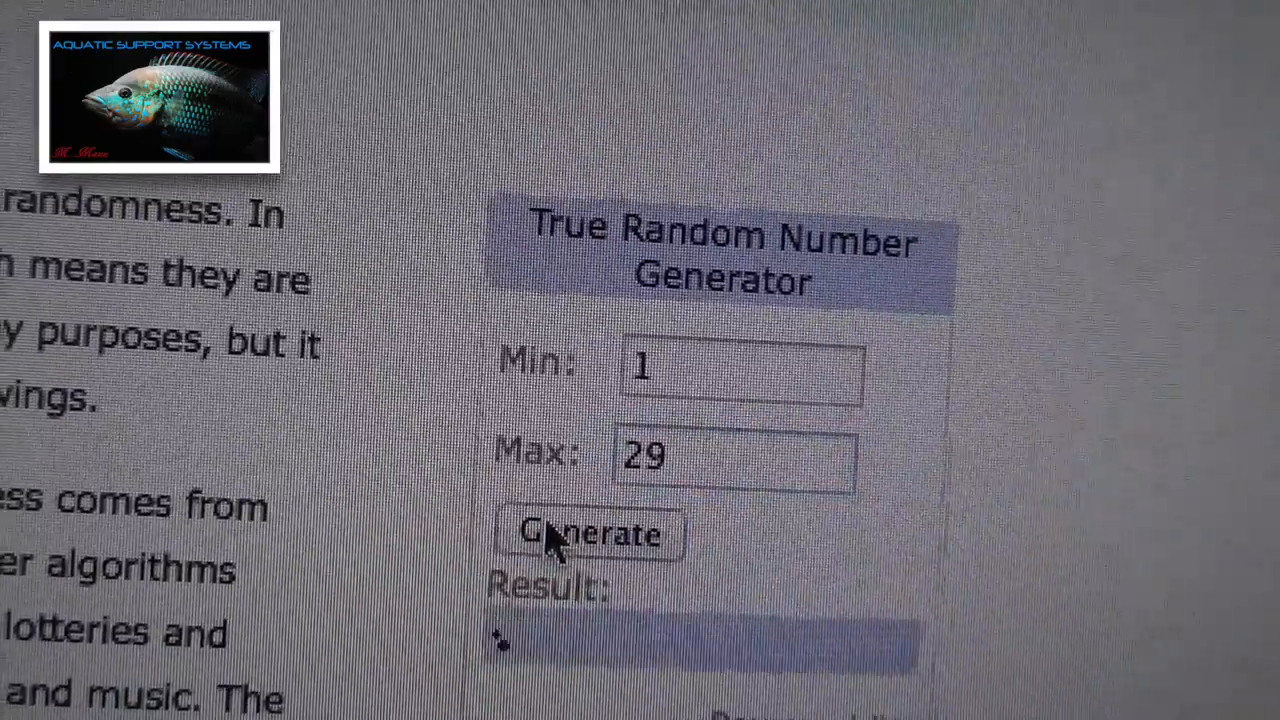
left_click(588, 536)
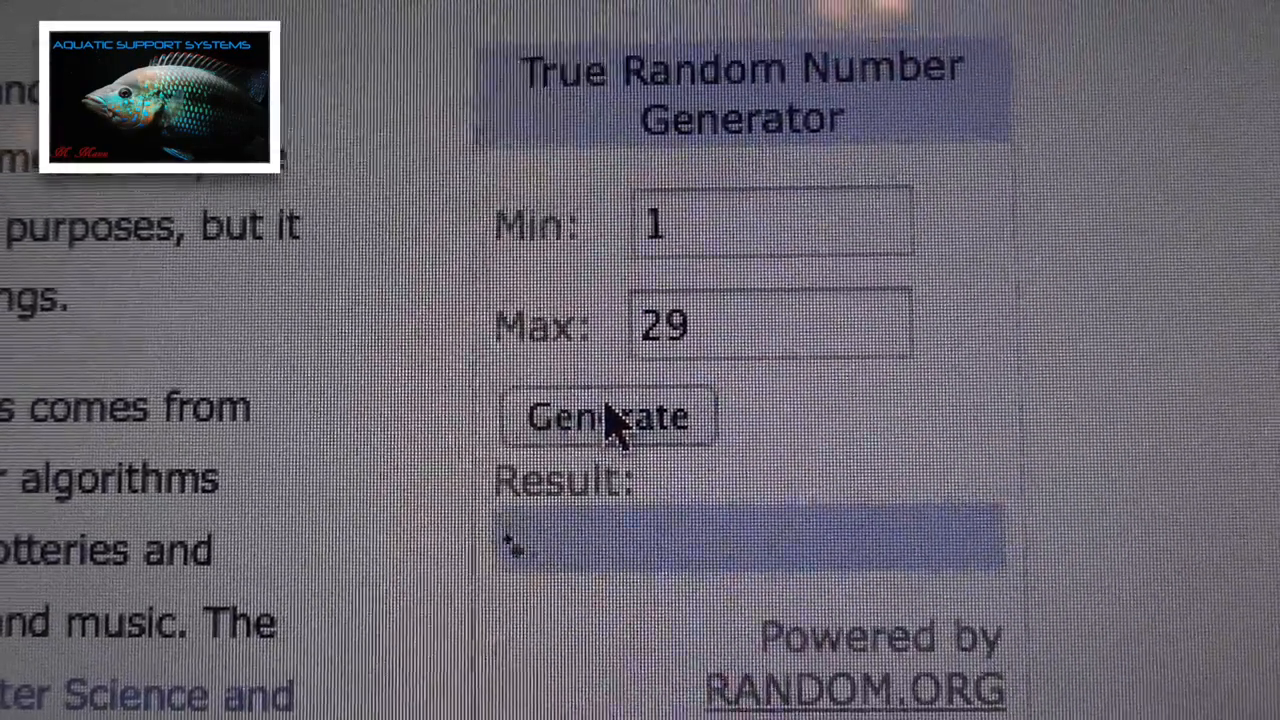
Step: Generate again in the 1 to 29 range, returning 5 as the next winner
left_click(612, 418)
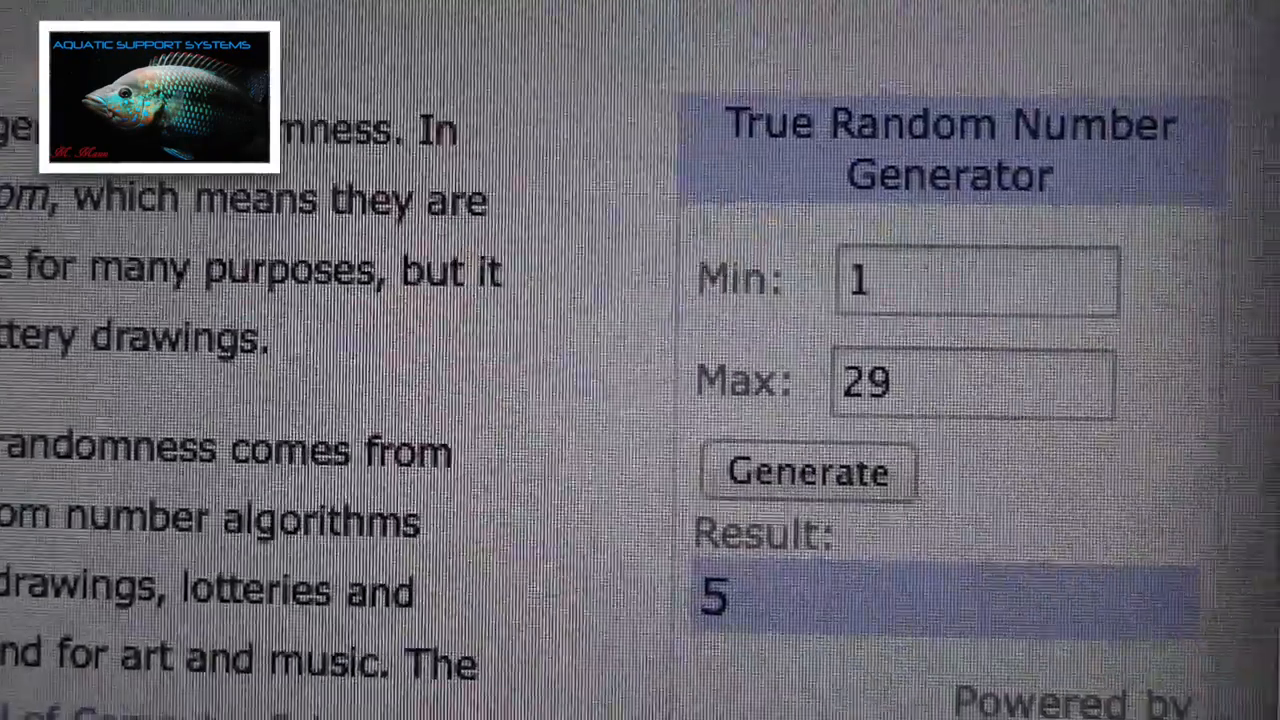
Step: Scroll the entrant spreadsheet to find which numbered entry matches the result 5
scroll("down", 3)
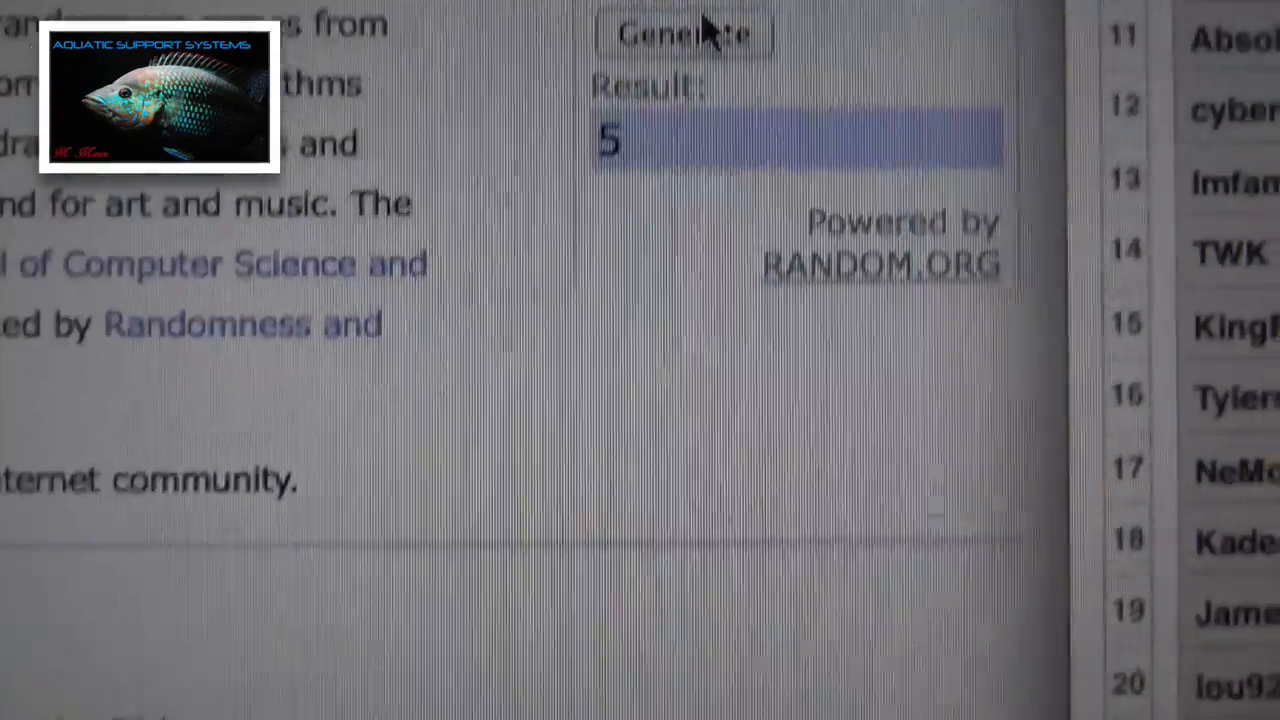